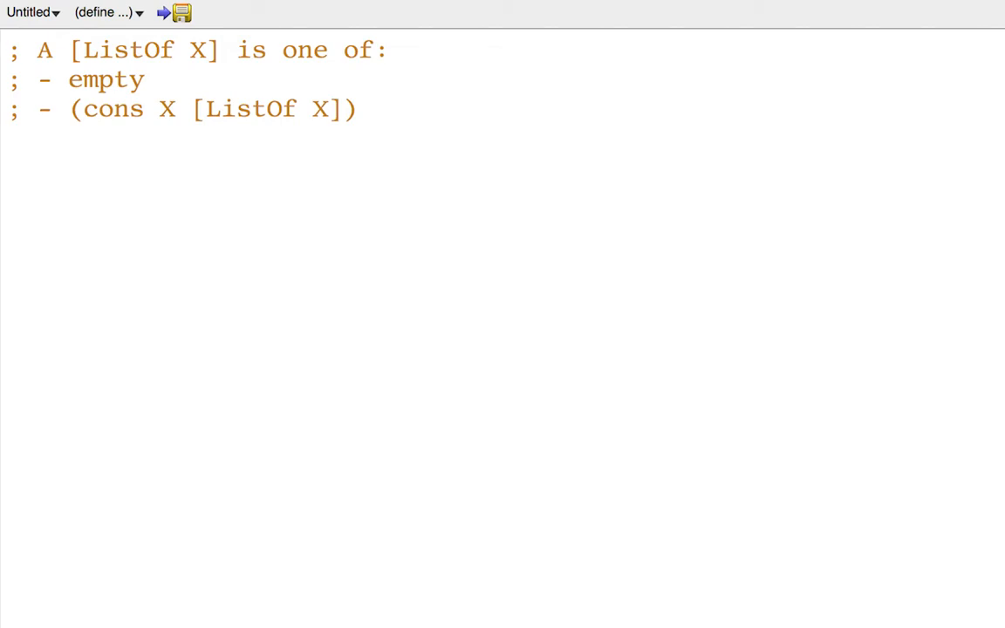
Scroll the Lecture 19 page to section 3's Exercises 1 and 2 on sorting numbers.
double_click(265, 109)
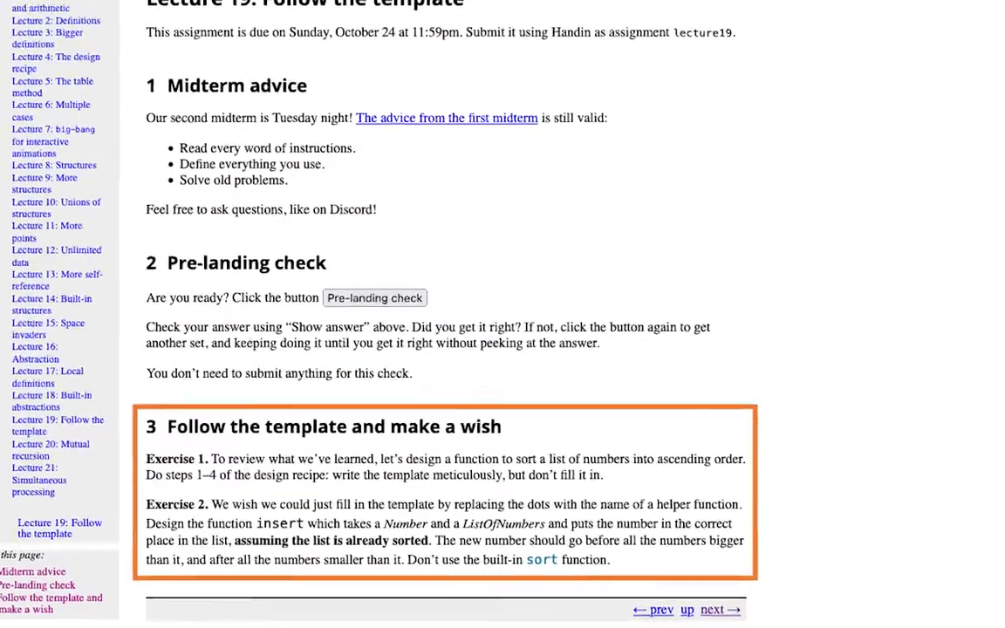
scroll("down", 3)
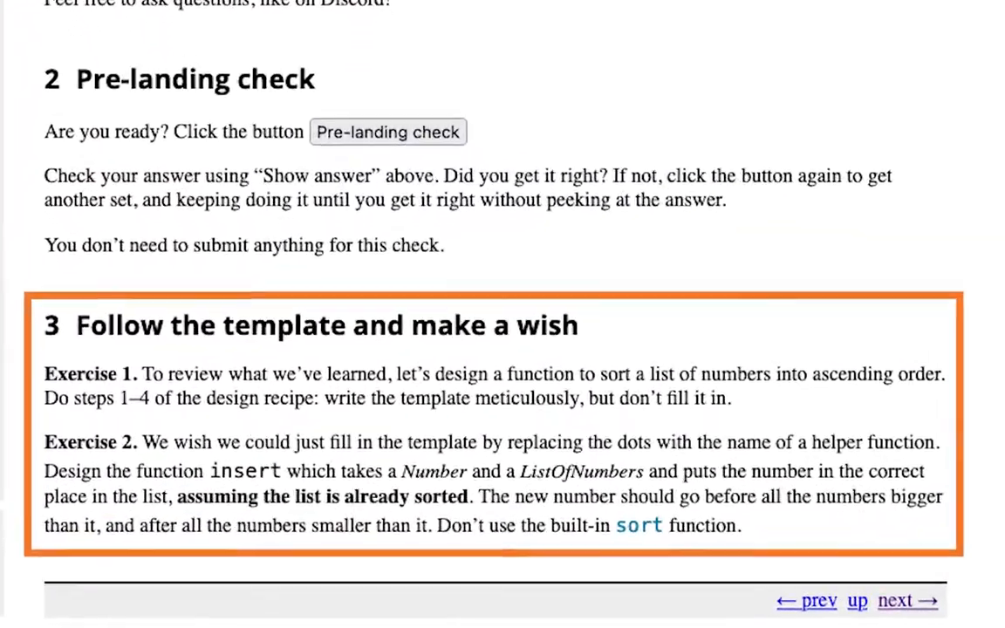